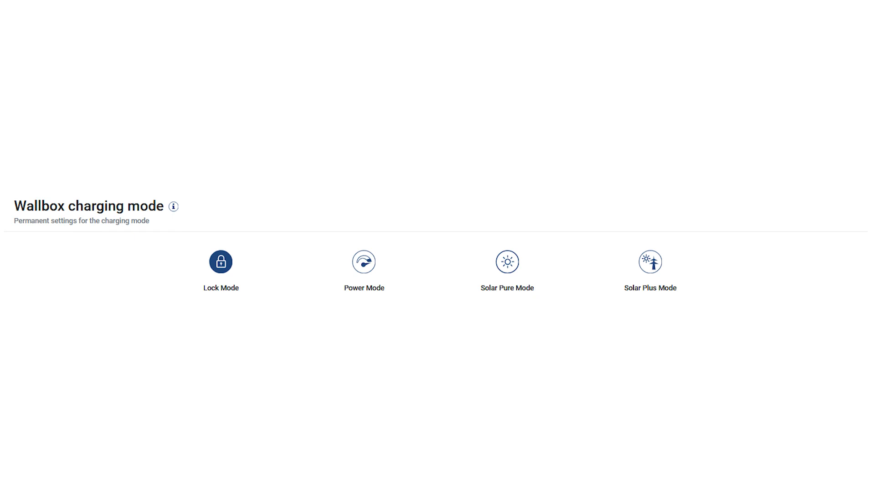
# Lock the wallbox so charging is blocked and the gauge turns grey
pyautogui.click(221, 263)
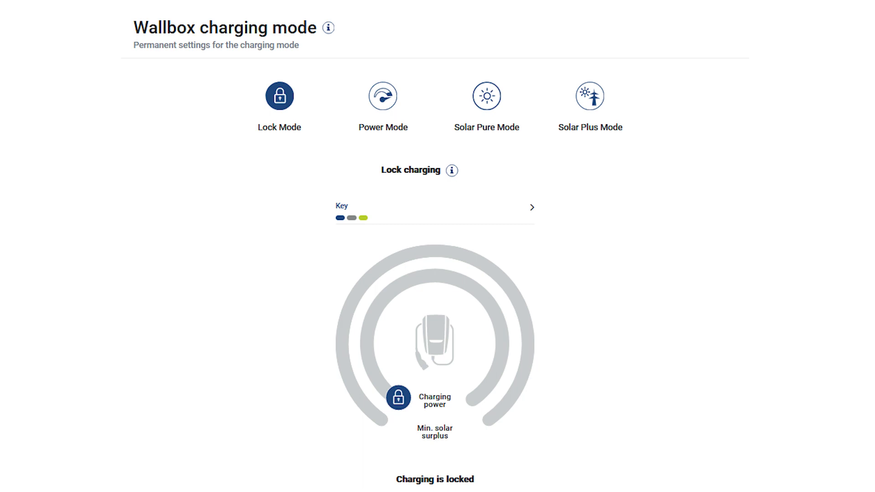
# Switch the wallbox to Power Mode, authorising charging up to 3.7 kW or 11.0 kW
pyautogui.click(382, 96)
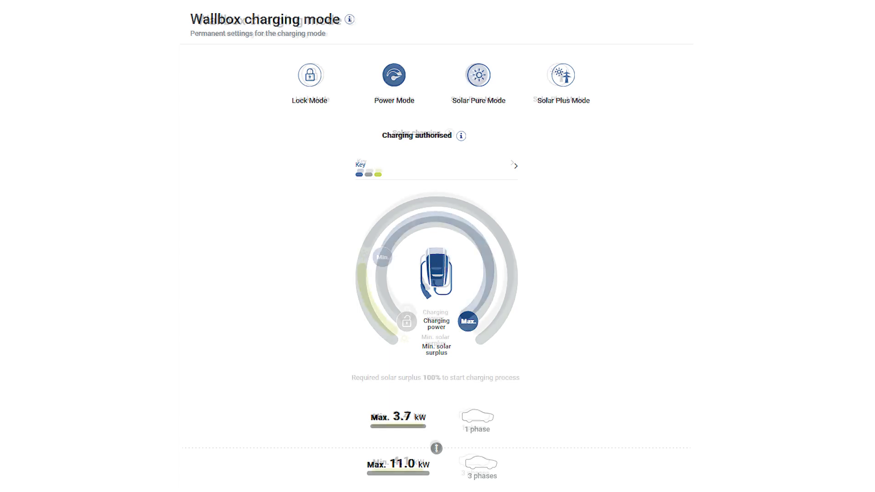
# Switch to Solar Pure Mode, charging only from 100% solar surplus (min. 1.4 kW / 4.1 kW)
pyautogui.click(558, 75)
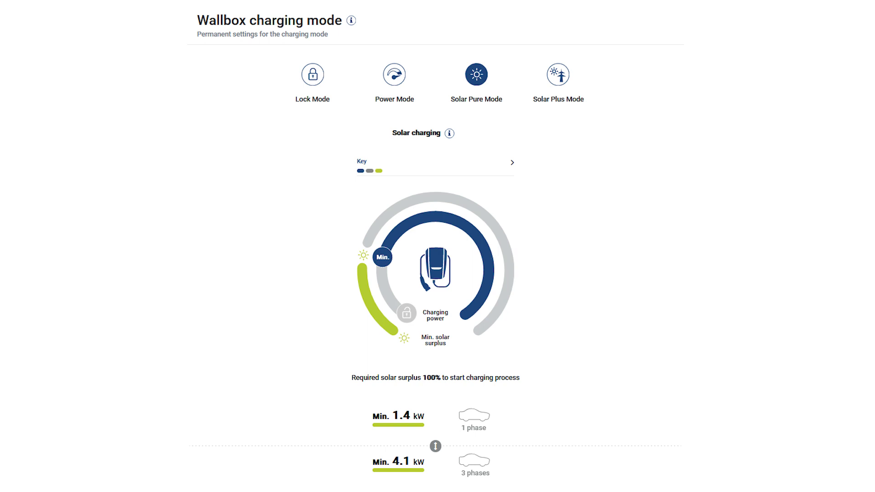
# Switch to Solar Plus Mode with grid support at 20% surplus (min. 1.8 kW / 5.5 kW)
pyautogui.click(557, 74)
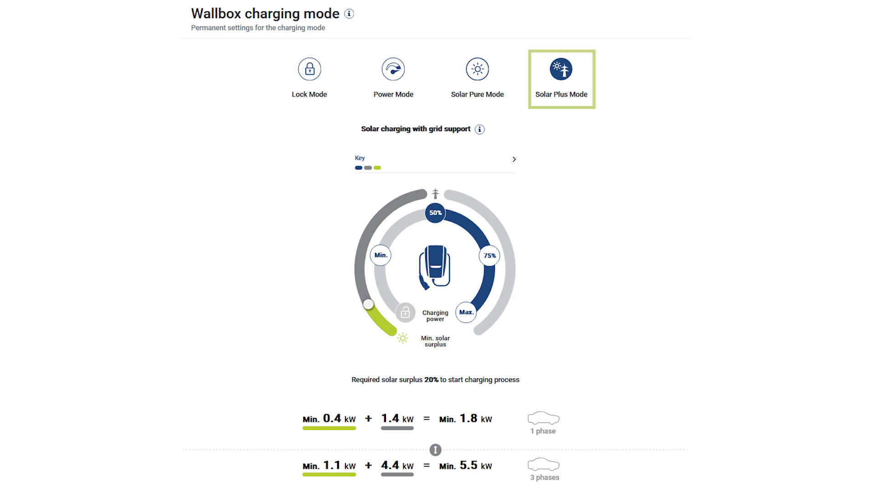